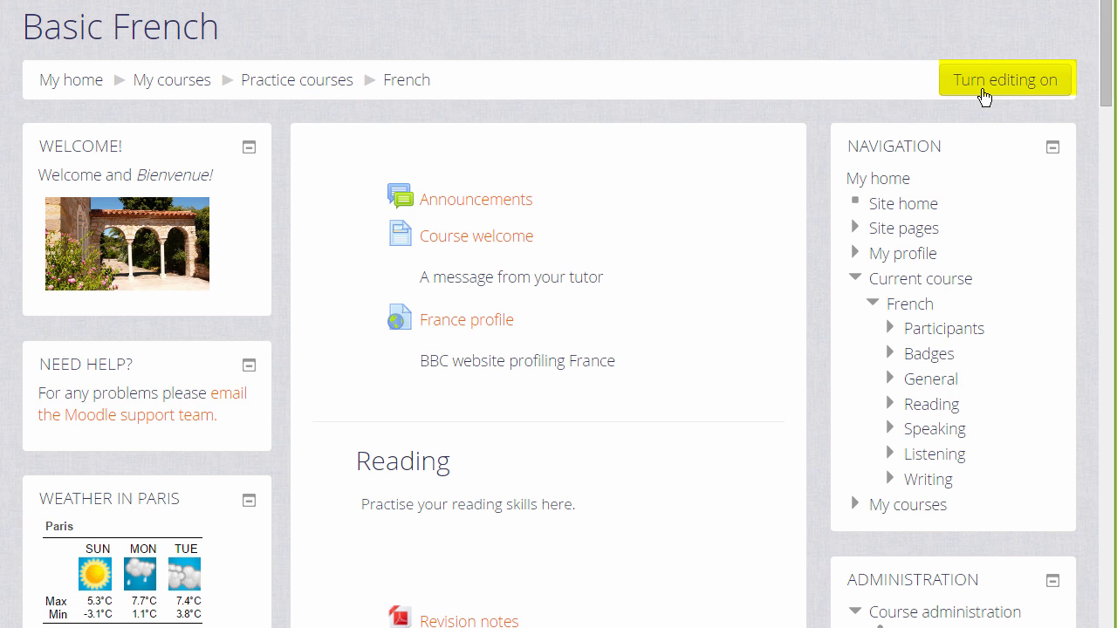
Switch the Basic French course into editing mode from Course administration
{"action": "scroll", "scroll_direction": "down", "scroll_amount": 3}
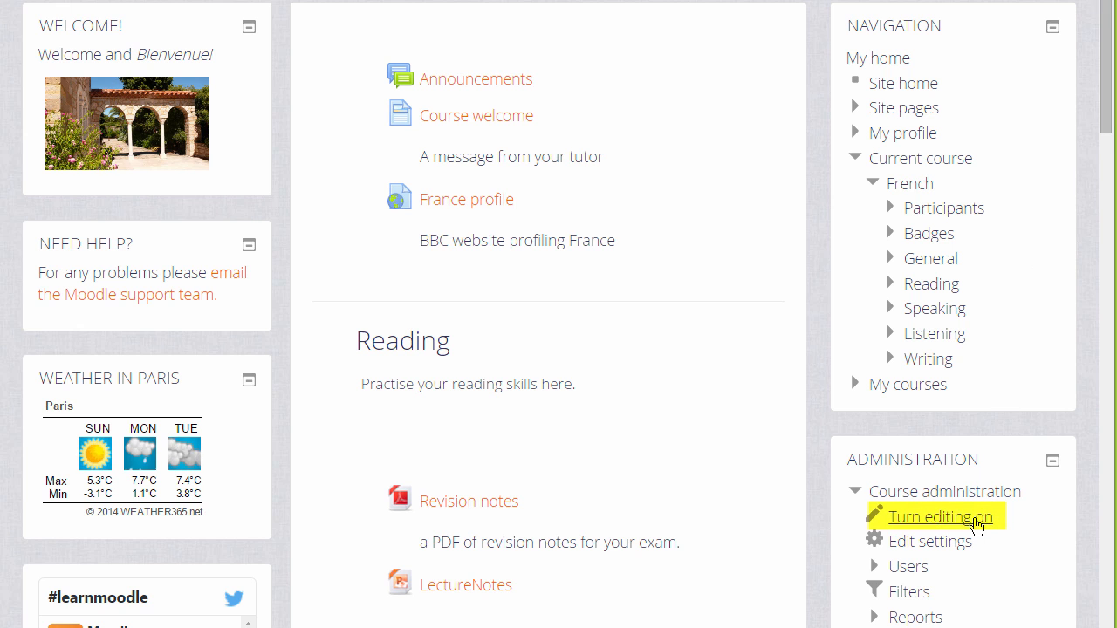
{"action": "left_click", "coordinate": [939, 516]}
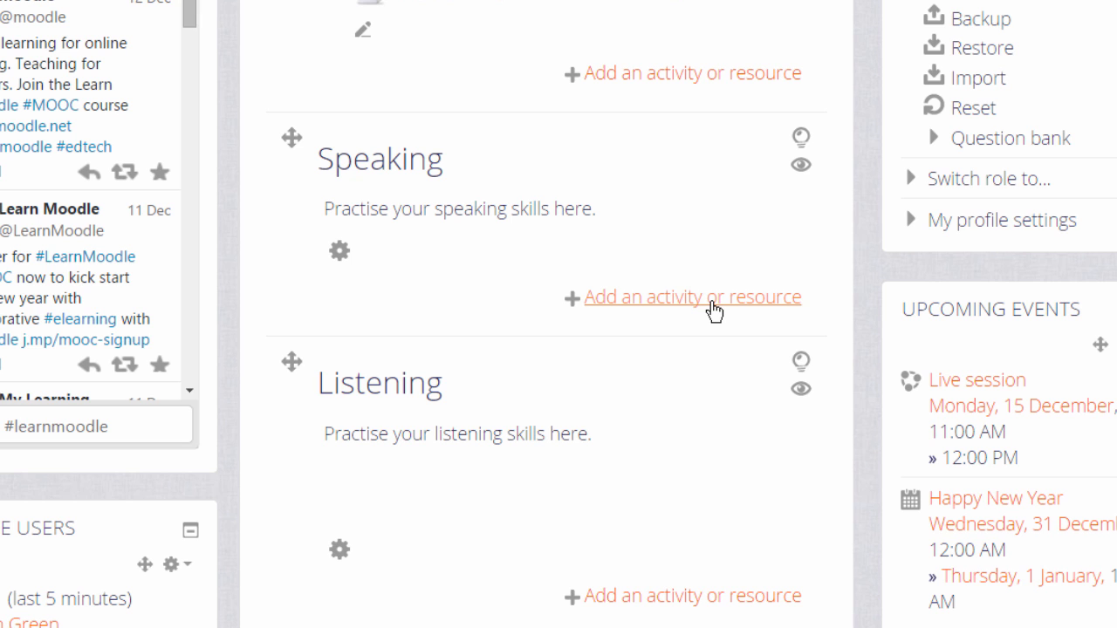
Start adding a new activity to the Speaking section and choose Forum as its type
{"action": "left_click", "coordinate": [691, 296]}
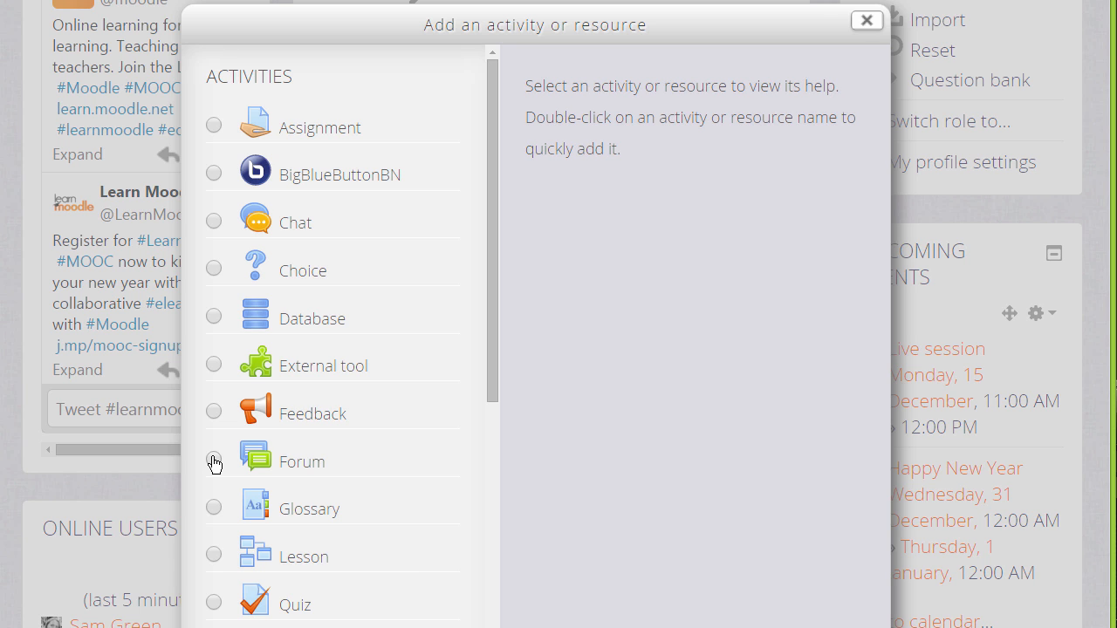
{"action": "left_click", "coordinate": [213, 461]}
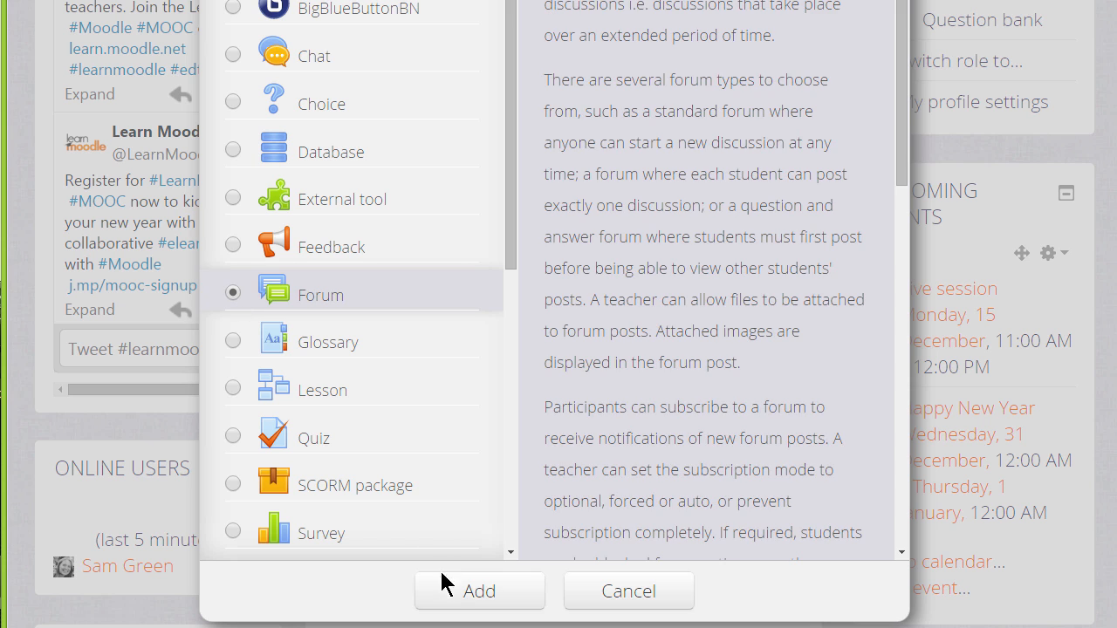
{"action": "mouse_move", "coordinate": [453, 597]}
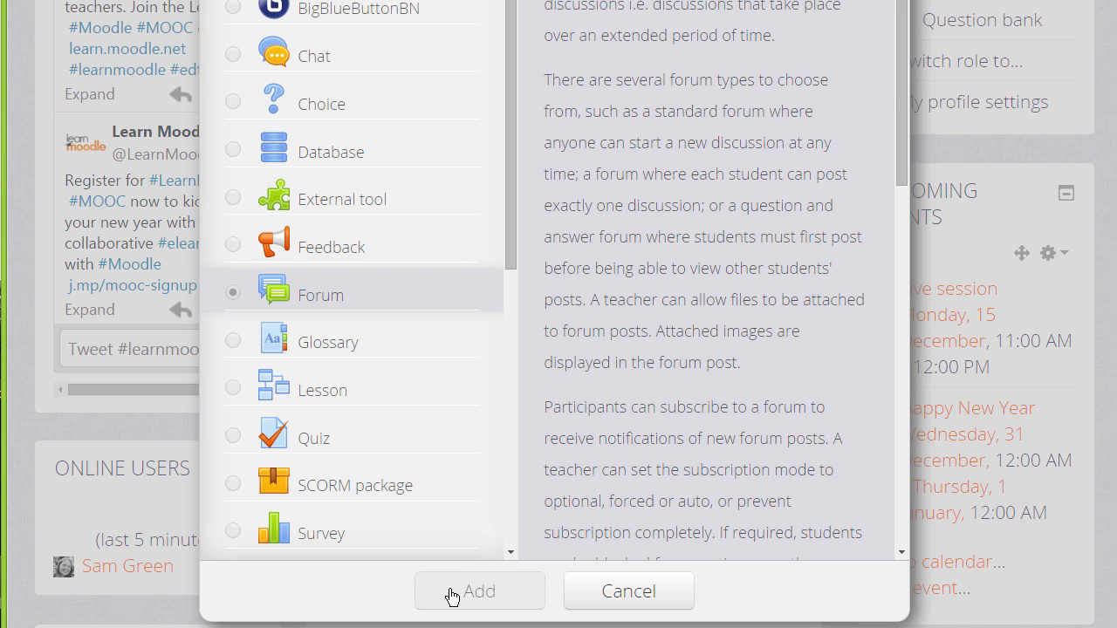
Name the forum 'Introductions!' and describe it as a place to introduce yourself and where you live
{"action": "left_click", "coordinate": [479, 590]}
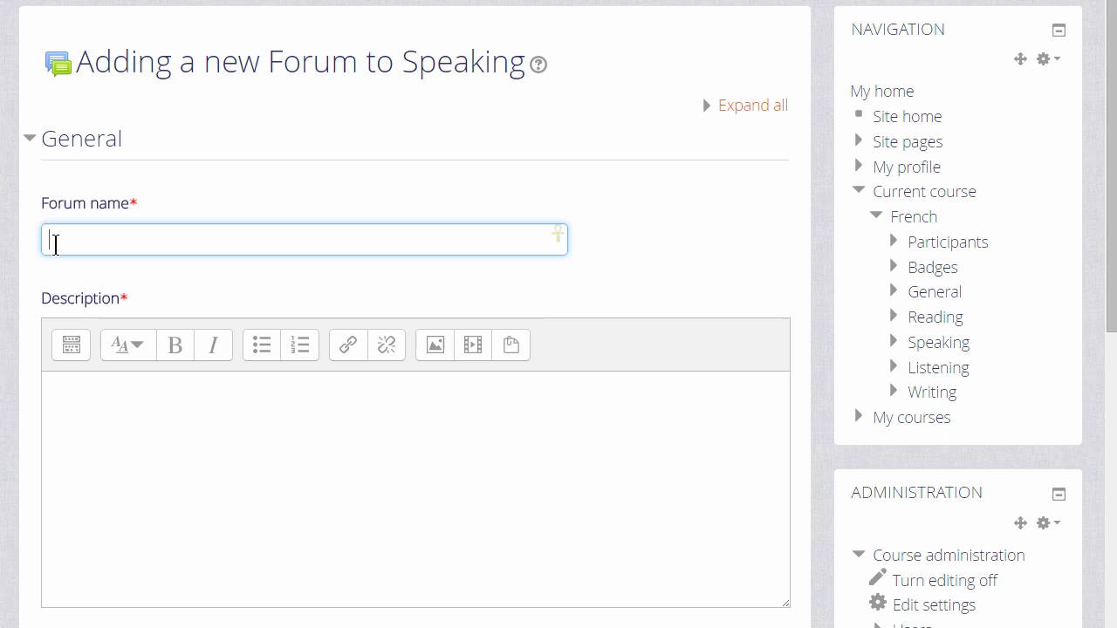
{"action": "type", "text": "ntroduc"}
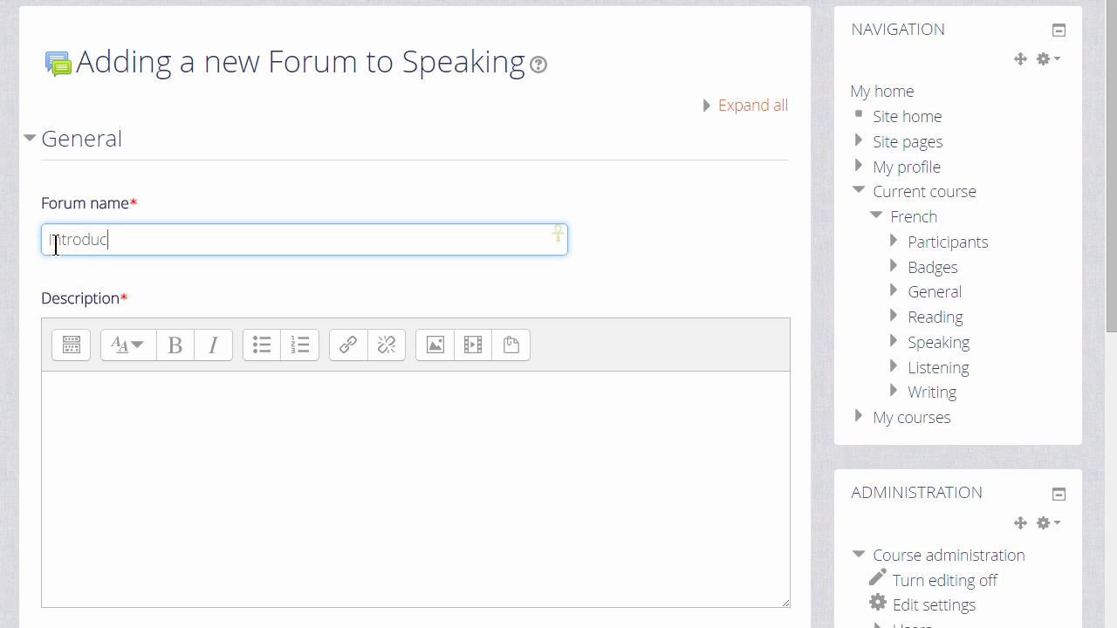
{"action": "type", "text": "tions"}
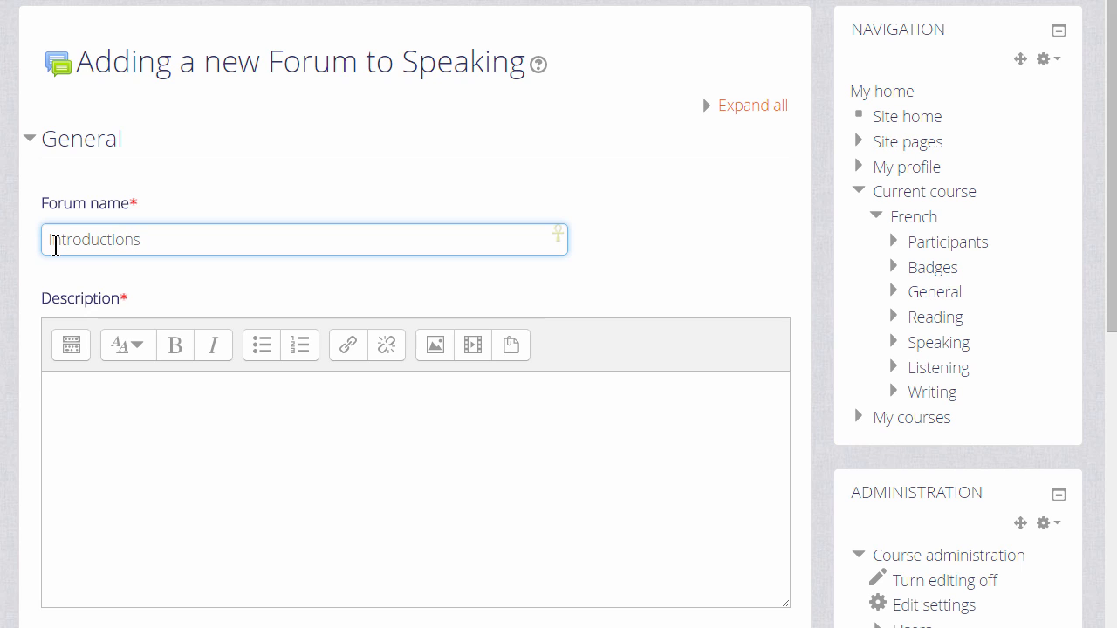
{"action": "type", "text": "!"}
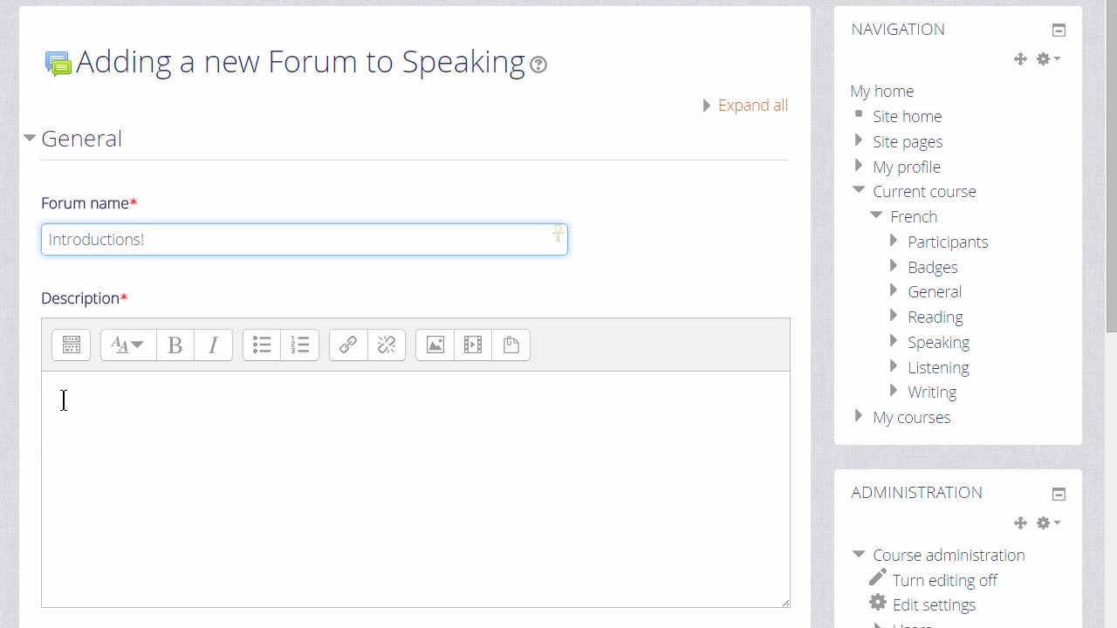
{"action": "left_click", "coordinate": [416, 488]}
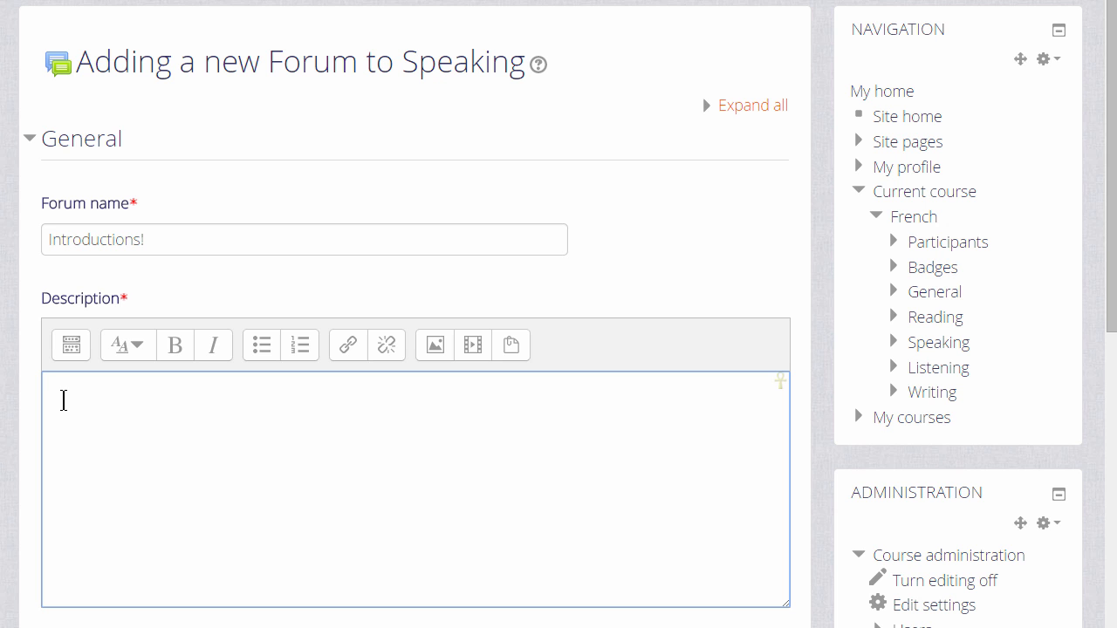
{"action": "type", "text": "Introduce yourself to the others in the course. Tell us about where you live and why you have joined the course."}
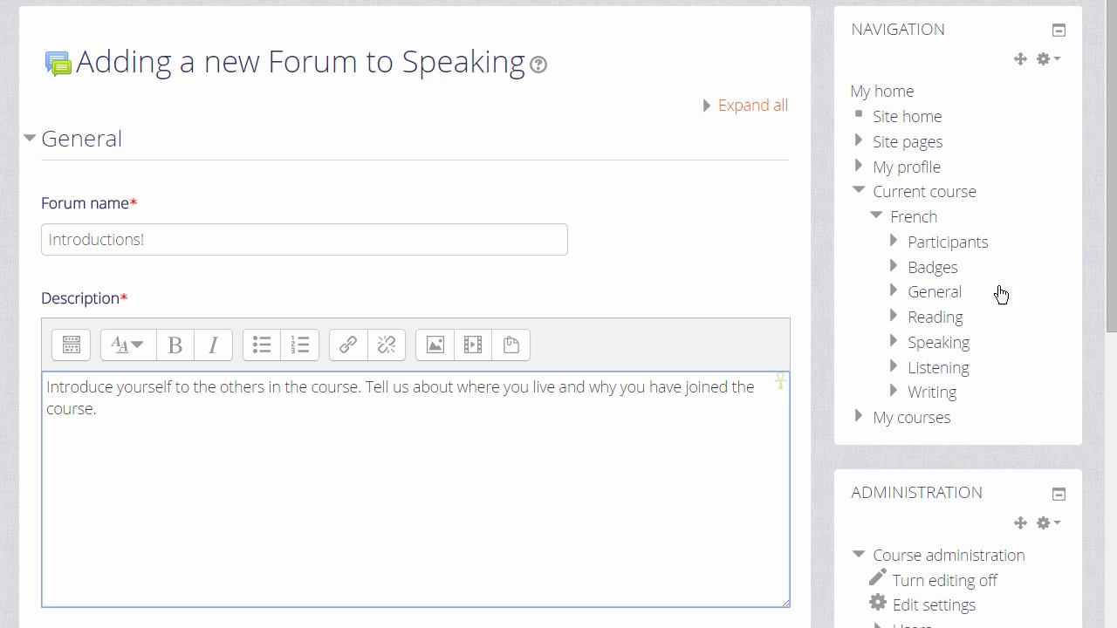
{"action": "scroll", "scroll_direction": "down", "scroll_amount": 3}
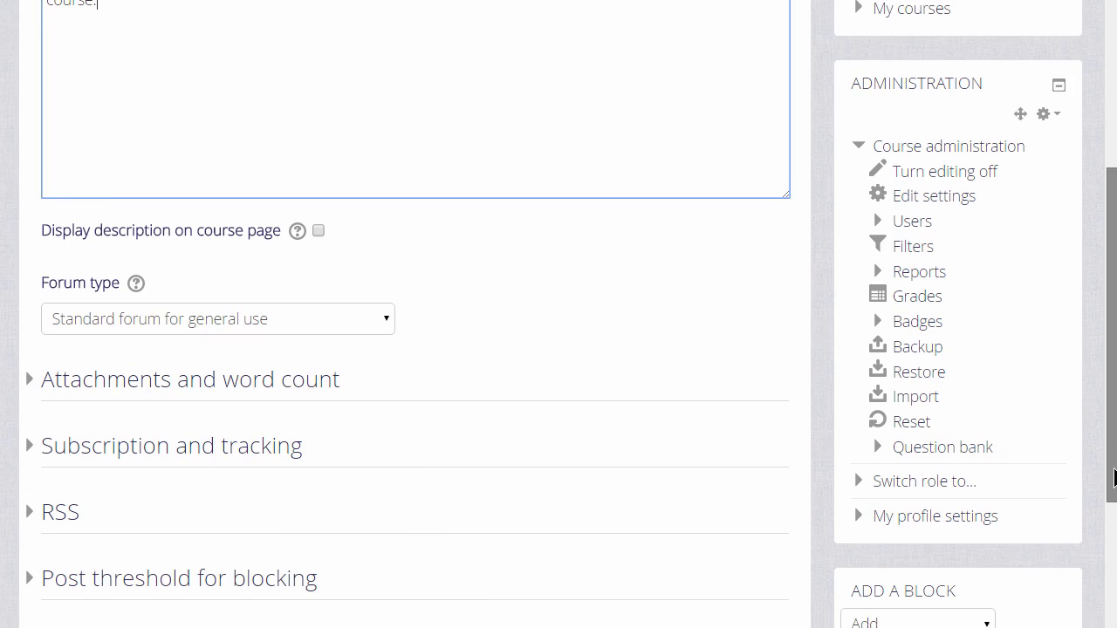
Show the description on the course page and review the forum type help, keeping the standard type
{"action": "scroll", "scroll_direction": "down", "scroll_amount": 3}
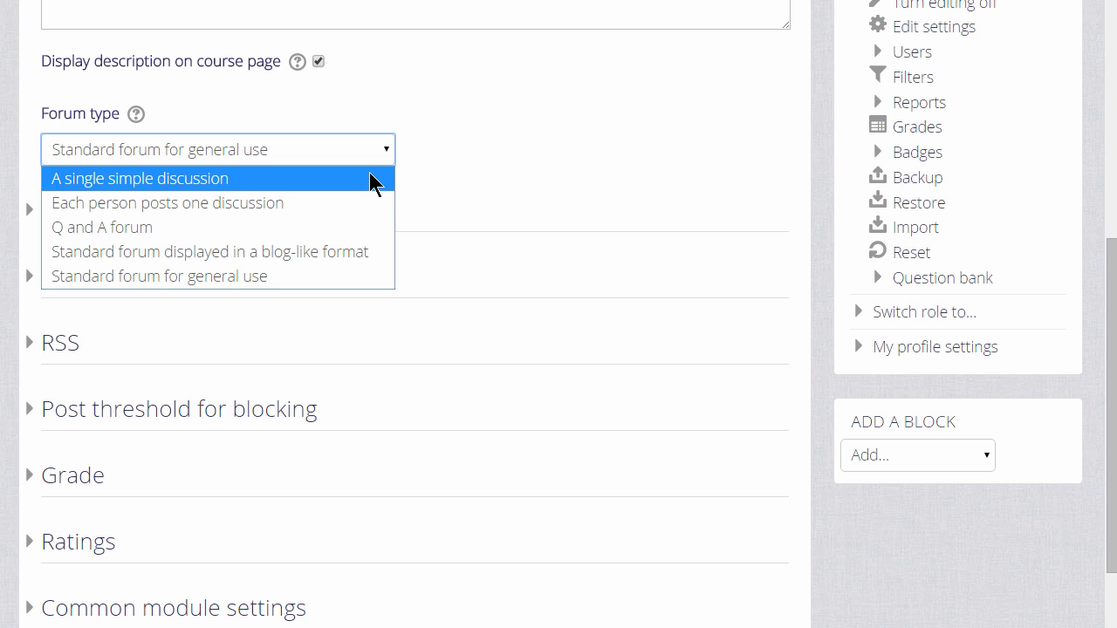
{"action": "mouse_move", "coordinate": [136, 114]}
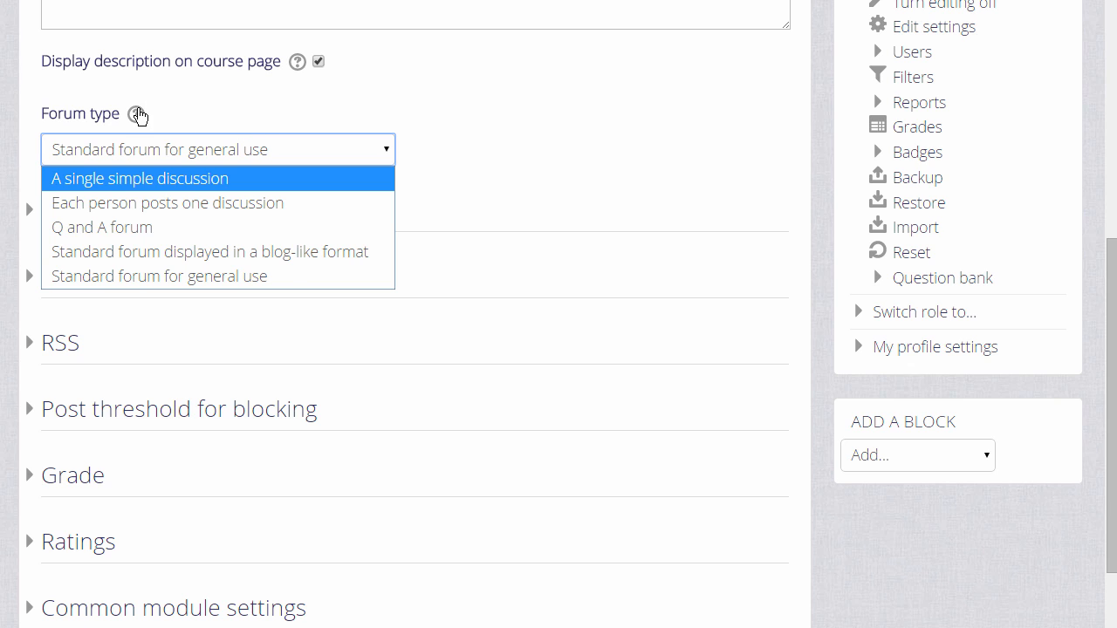
{"action": "left_click", "coordinate": [136, 113]}
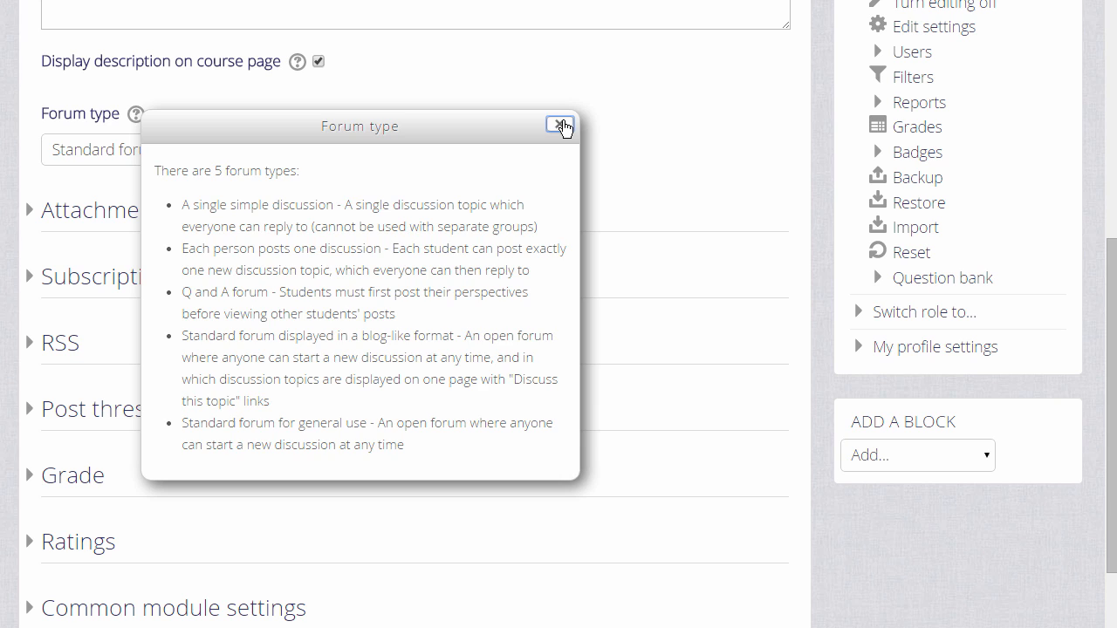
{"action": "left_click", "coordinate": [559, 126]}
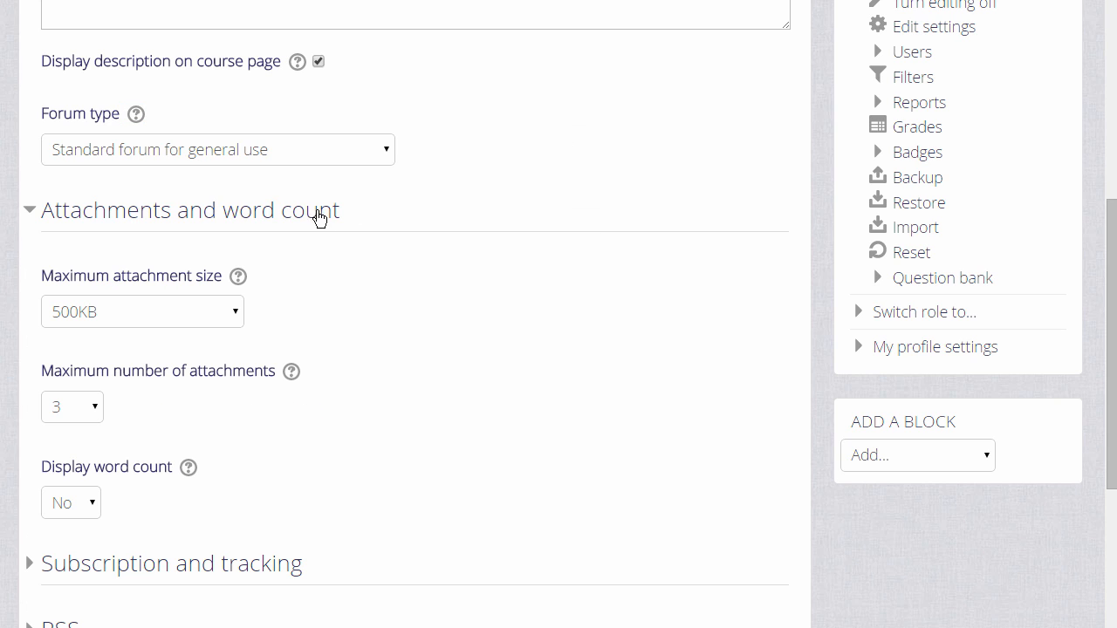
{"action": "mouse_move", "coordinate": [151, 382]}
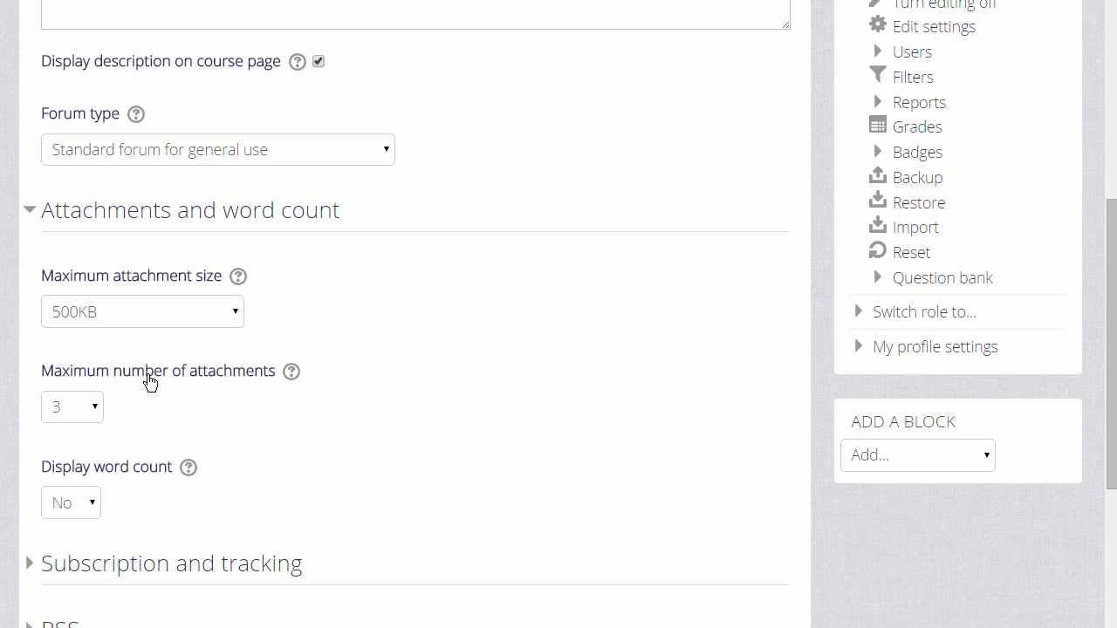
{"action": "mouse_move", "coordinate": [96, 415]}
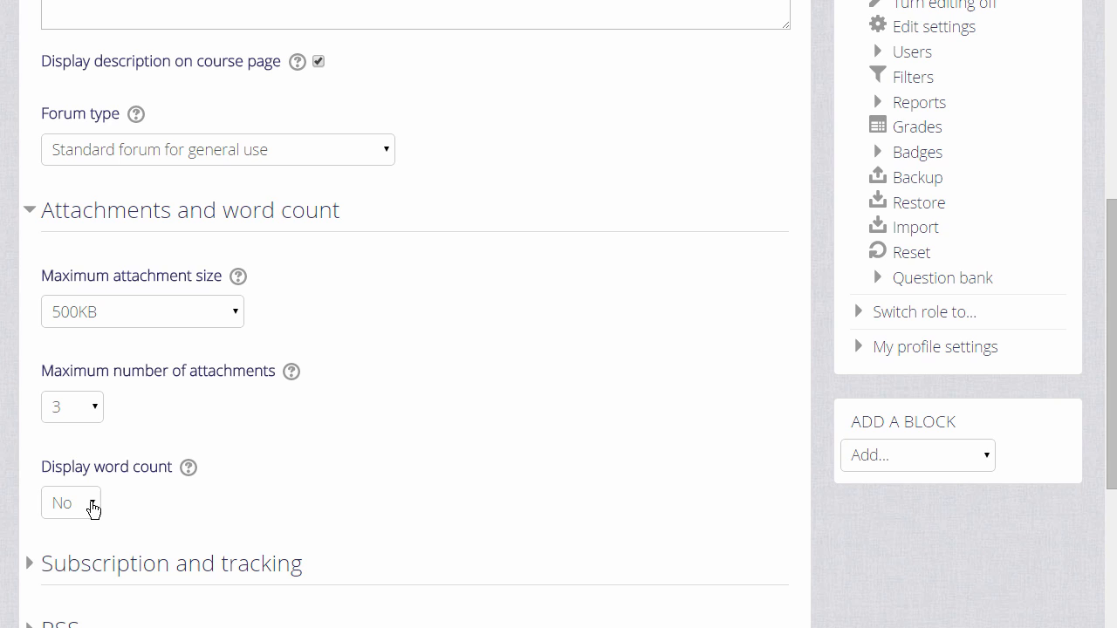
Keep attachments at 500KB and 3 files with Display word count set to No
{"action": "left_click", "coordinate": [69, 502]}
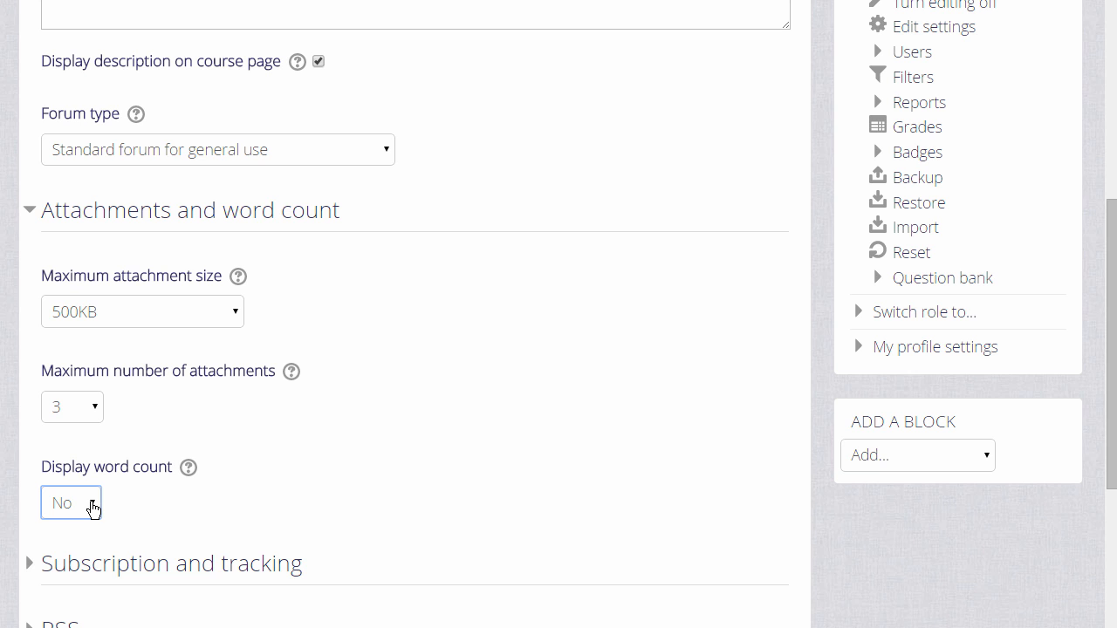
{"action": "scroll", "scroll_direction": "down", "scroll_amount": 3}
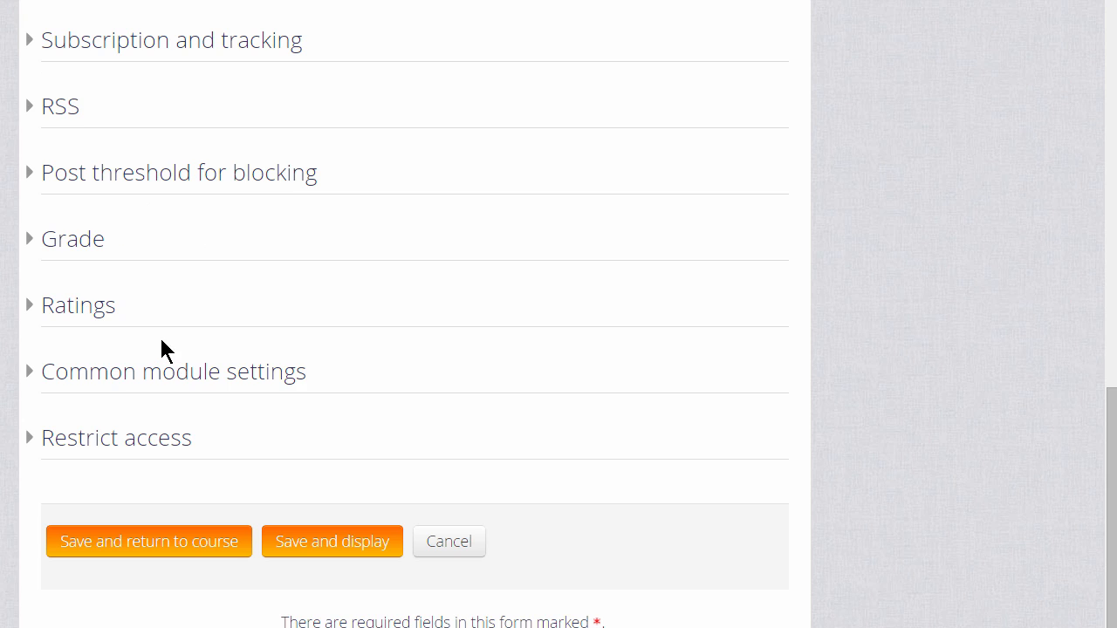
{"action": "mouse_move", "coordinate": [216, 49]}
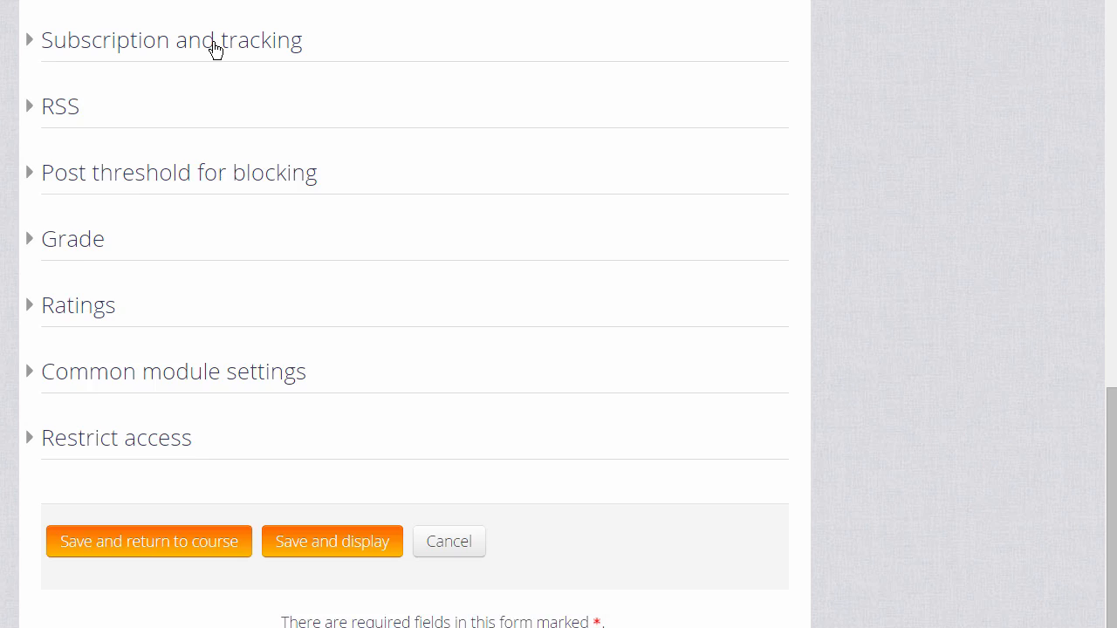
Leave Subscription mode and Read tracking at Optional, then save and return to the course
{"action": "left_click", "coordinate": [171, 38]}
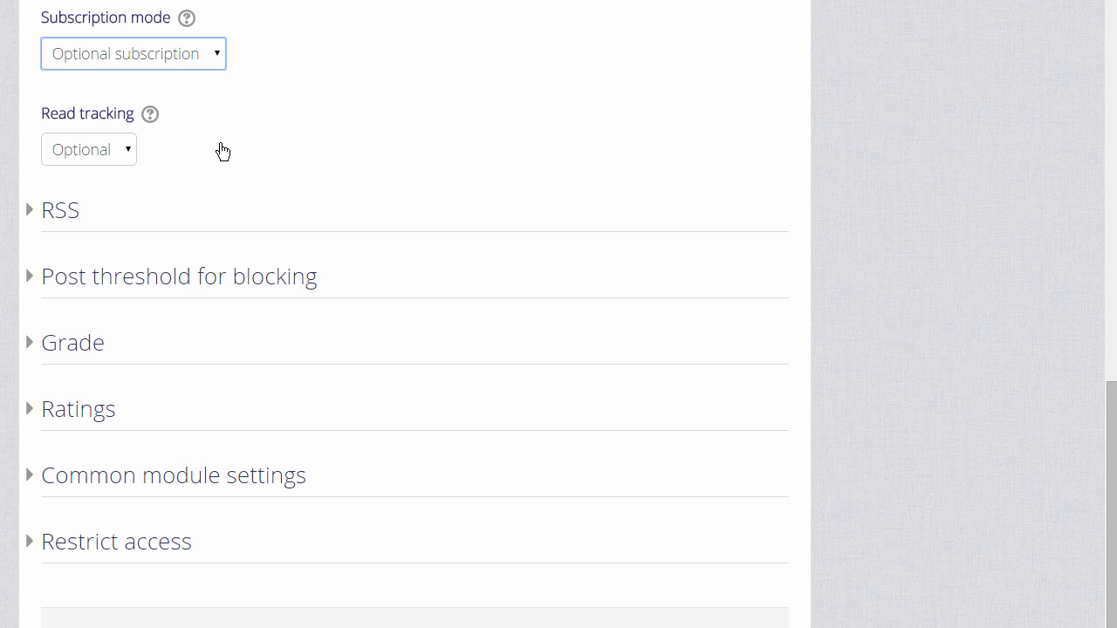
{"action": "scroll", "scroll_direction": "down", "scroll_amount": 3}
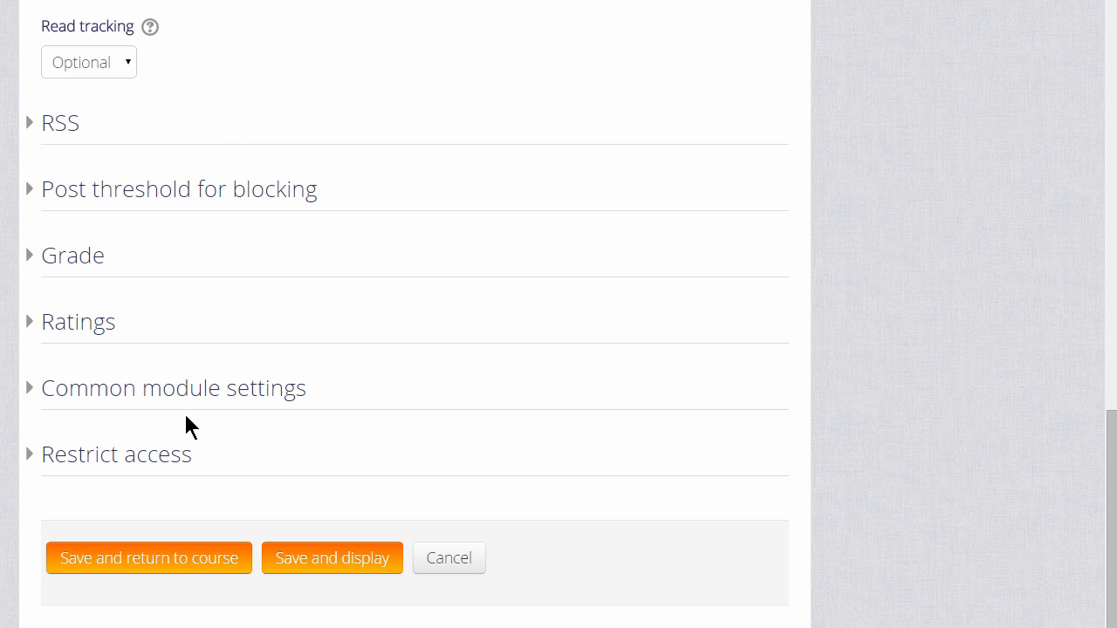
{"action": "mouse_move", "coordinate": [148, 558]}
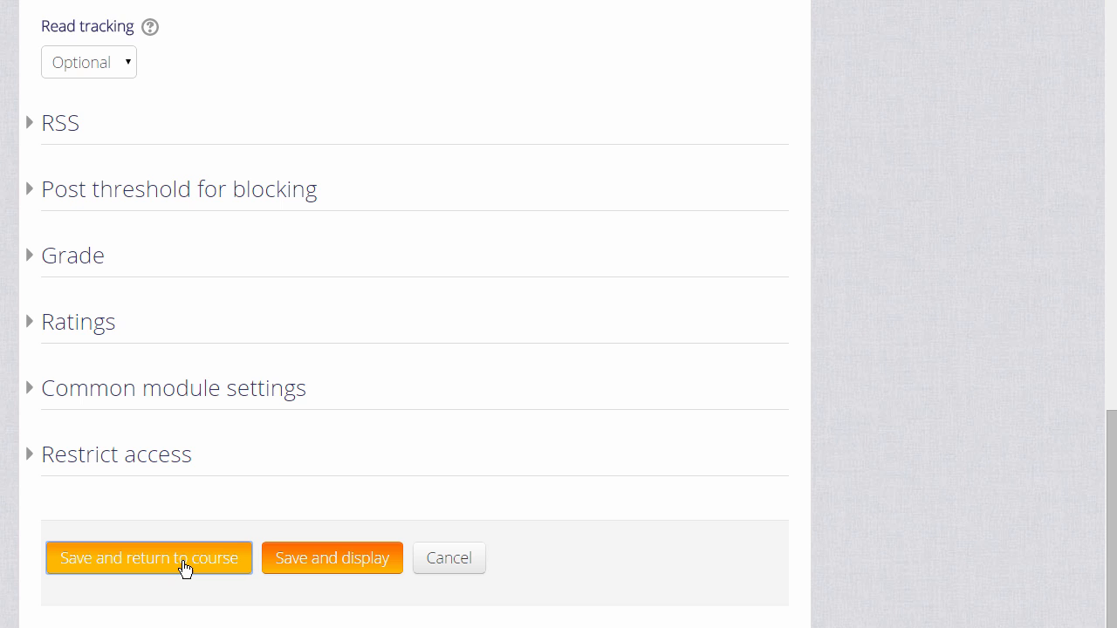
{"action": "left_click", "coordinate": [149, 559]}
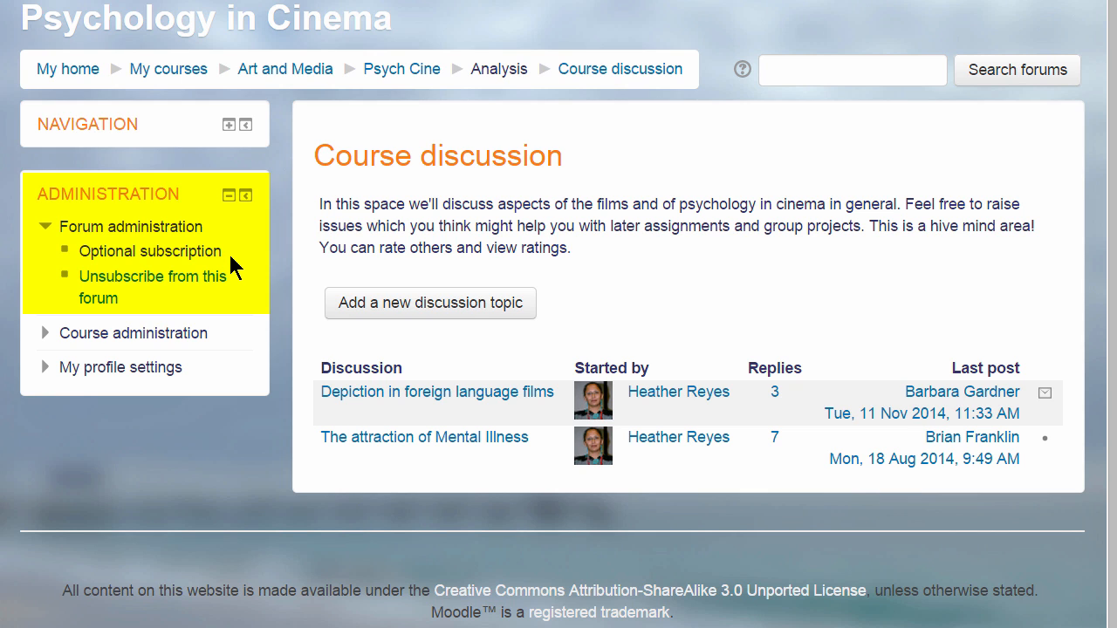
{"action": "mouse_move", "coordinate": [1106, 509]}
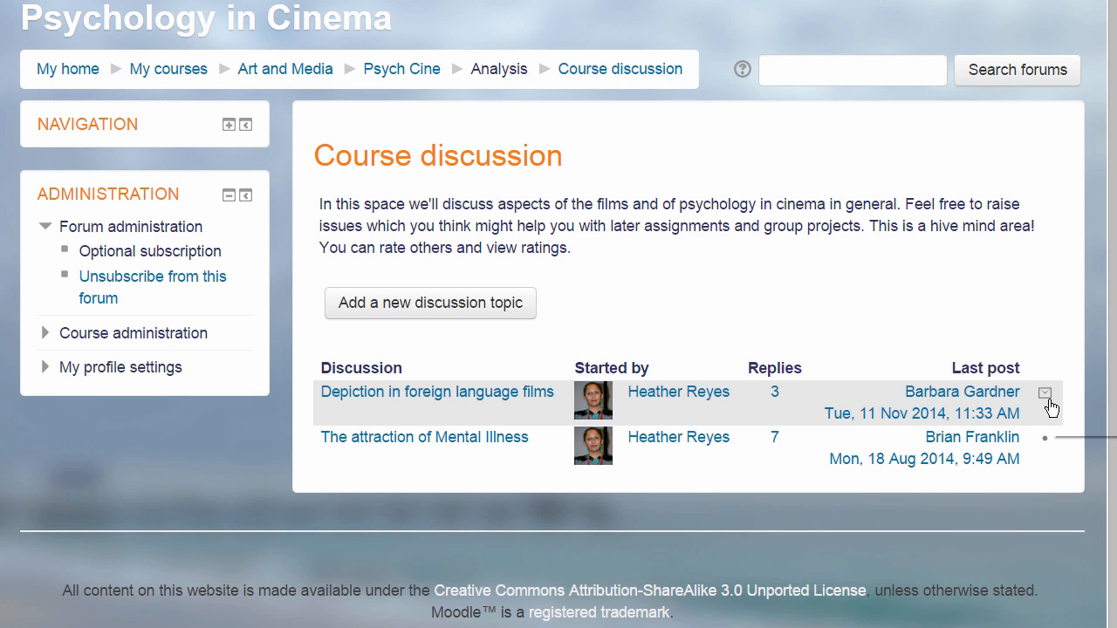
{"action": "mouse_move", "coordinate": [1045, 394]}
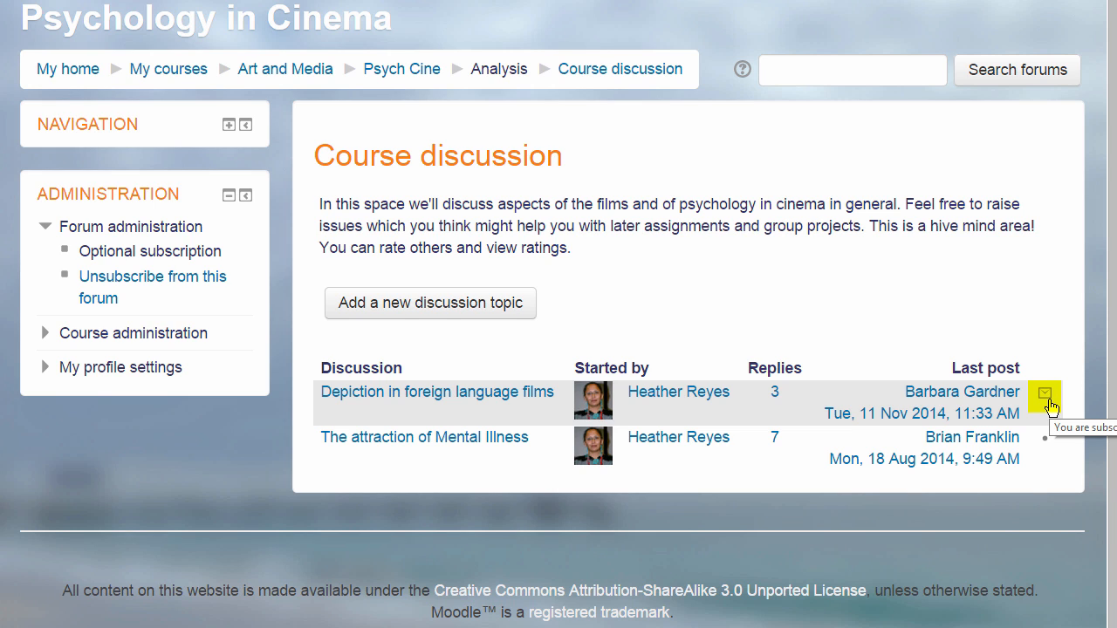
{"action": "mouse_move", "coordinate": [1047, 428]}
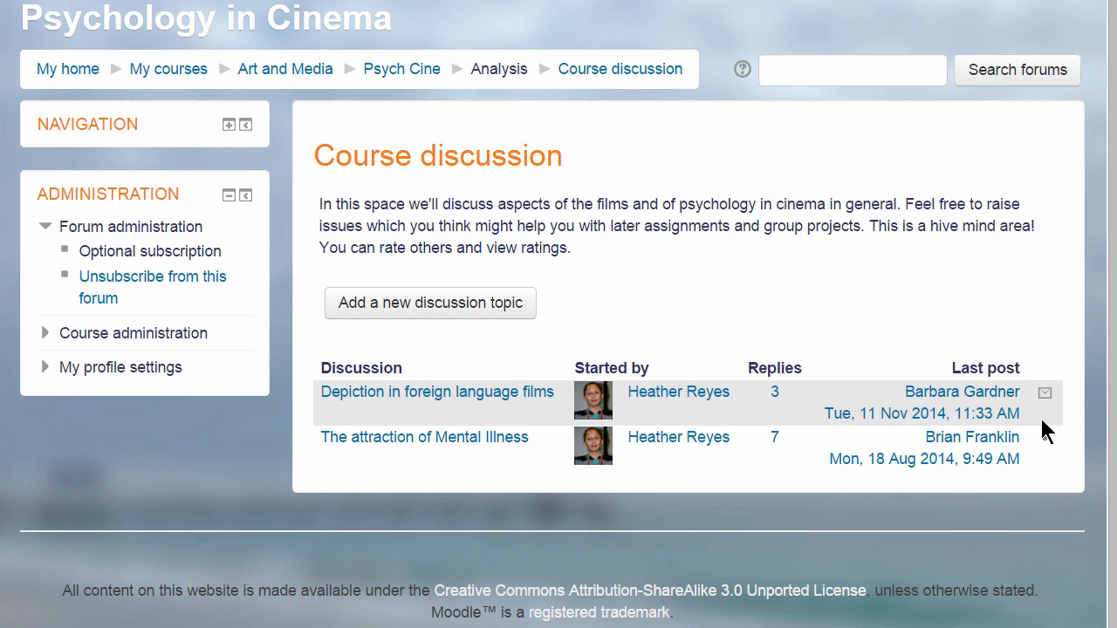
{"action": "mouse_move", "coordinate": [1045, 452]}
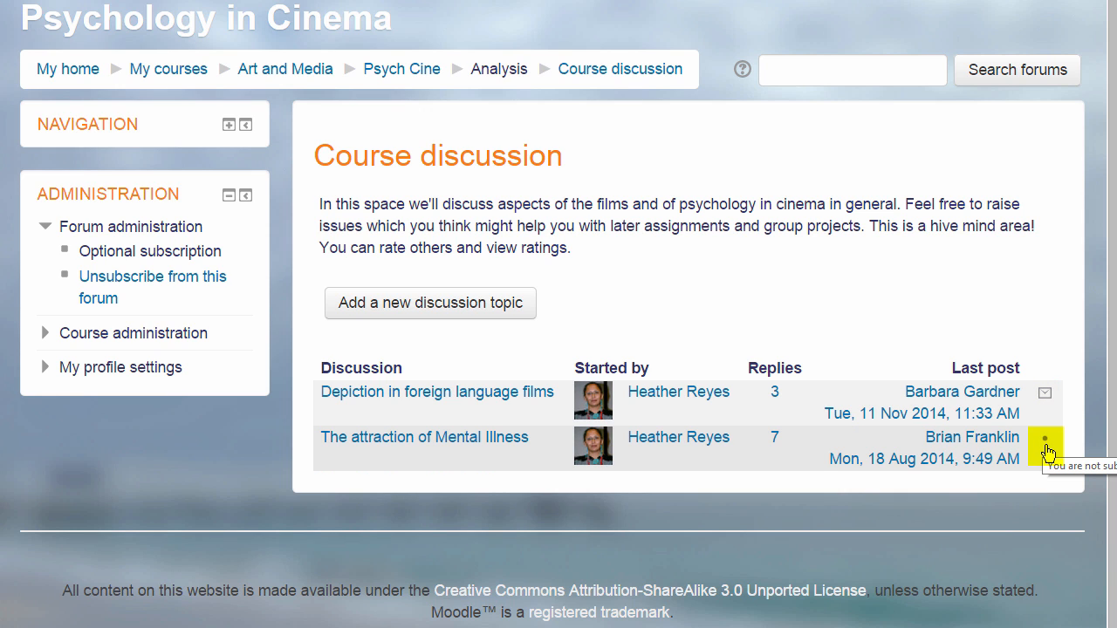
{"action": "mouse_move", "coordinate": [1044, 447]}
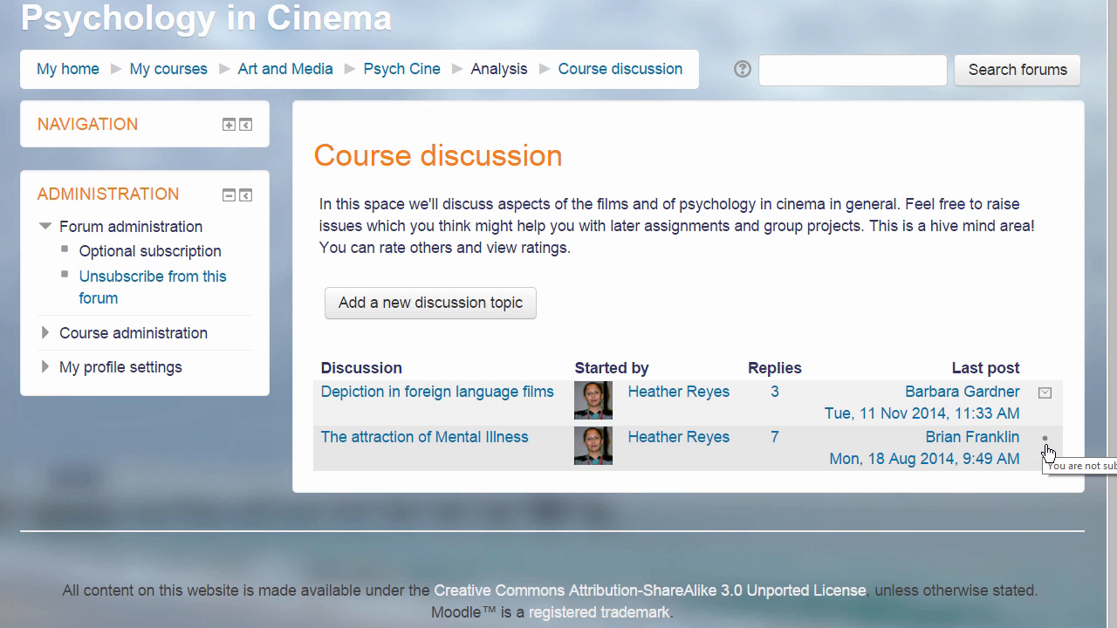
{"action": "mouse_move", "coordinate": [883, 486]}
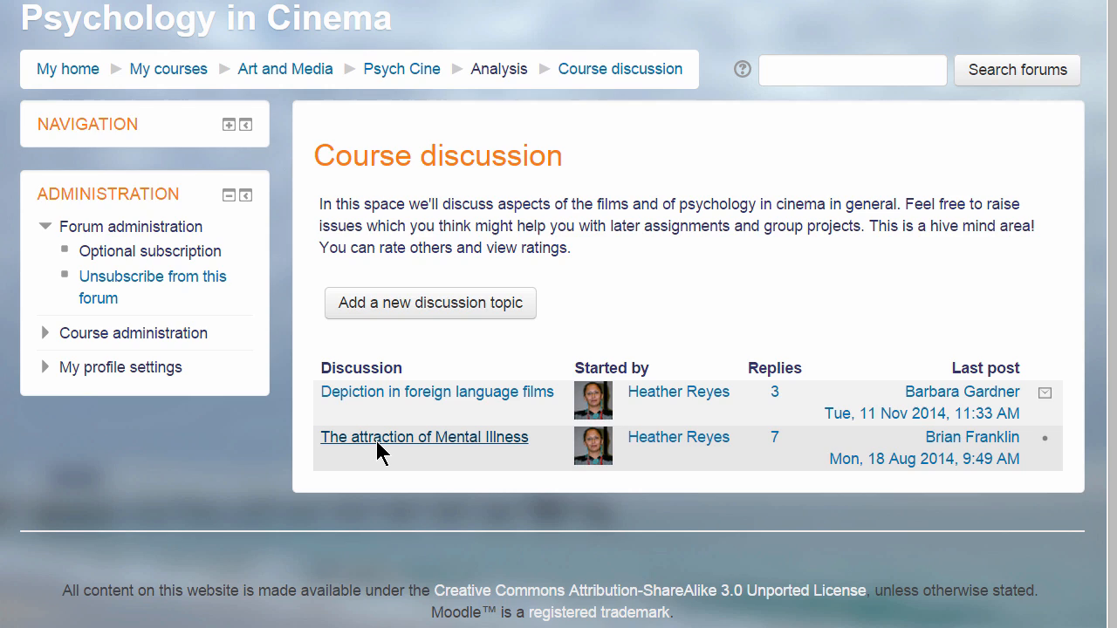
Subscribe to 'The attraction of Mental Illness' discussion and begin a reply to its last post
{"action": "left_click", "coordinate": [424, 436]}
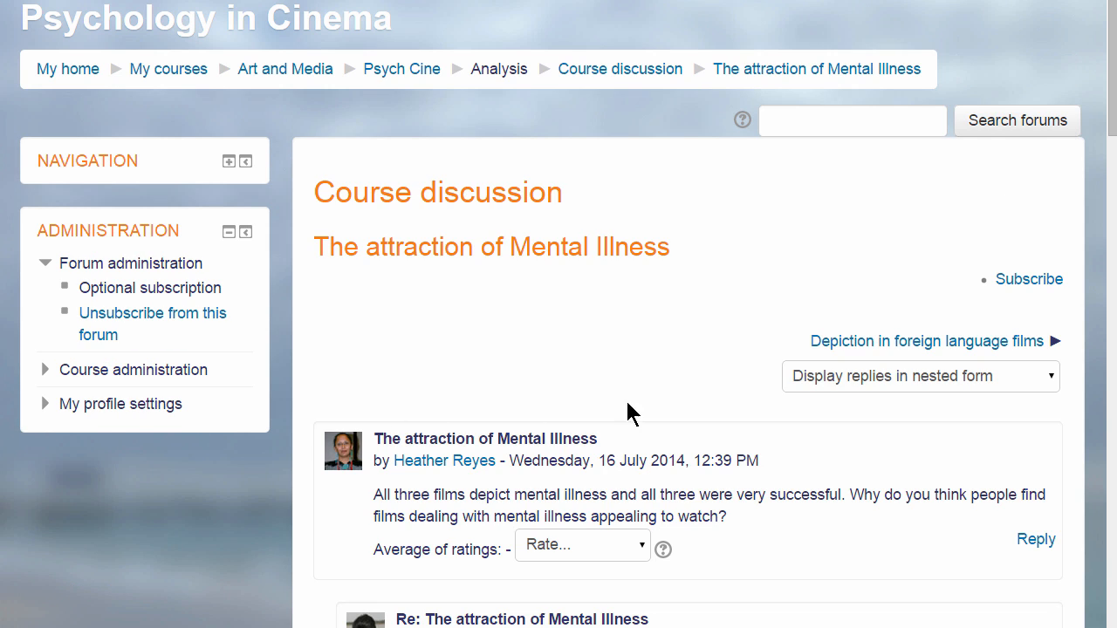
{"action": "mouse_move", "coordinate": [1030, 279]}
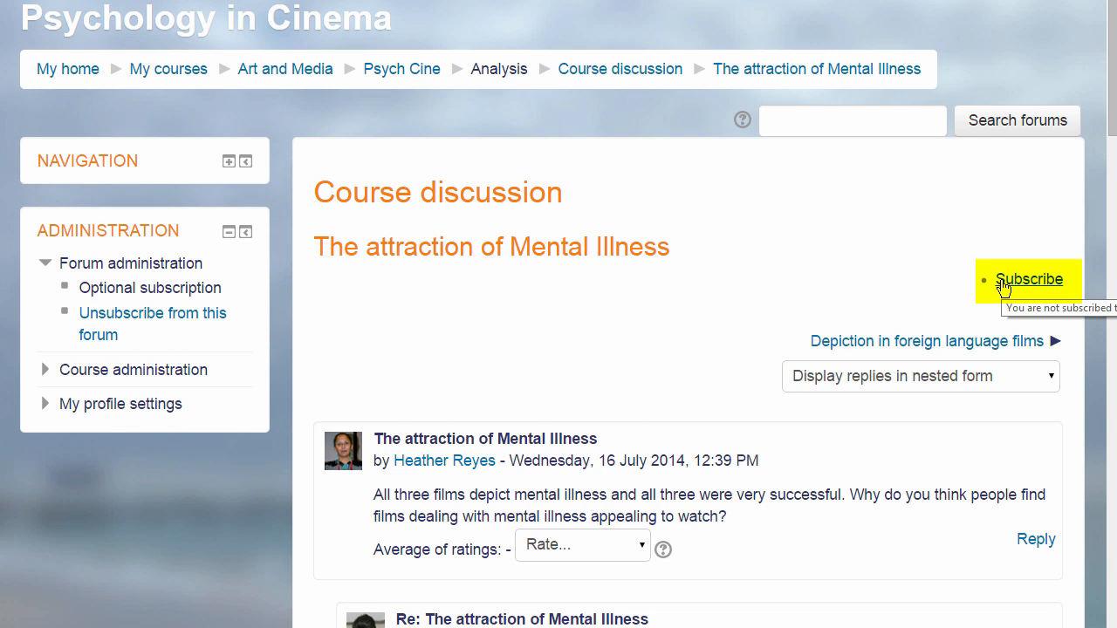
{"action": "left_click", "coordinate": [1030, 279]}
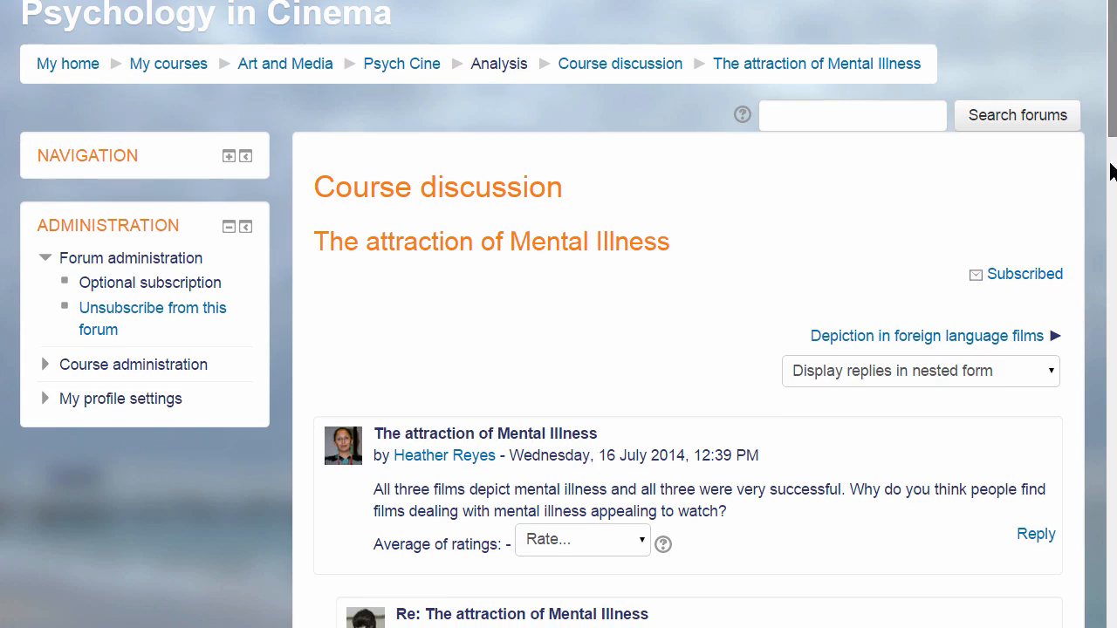
{"action": "scroll", "scroll_direction": "down", "scroll_amount": 3}
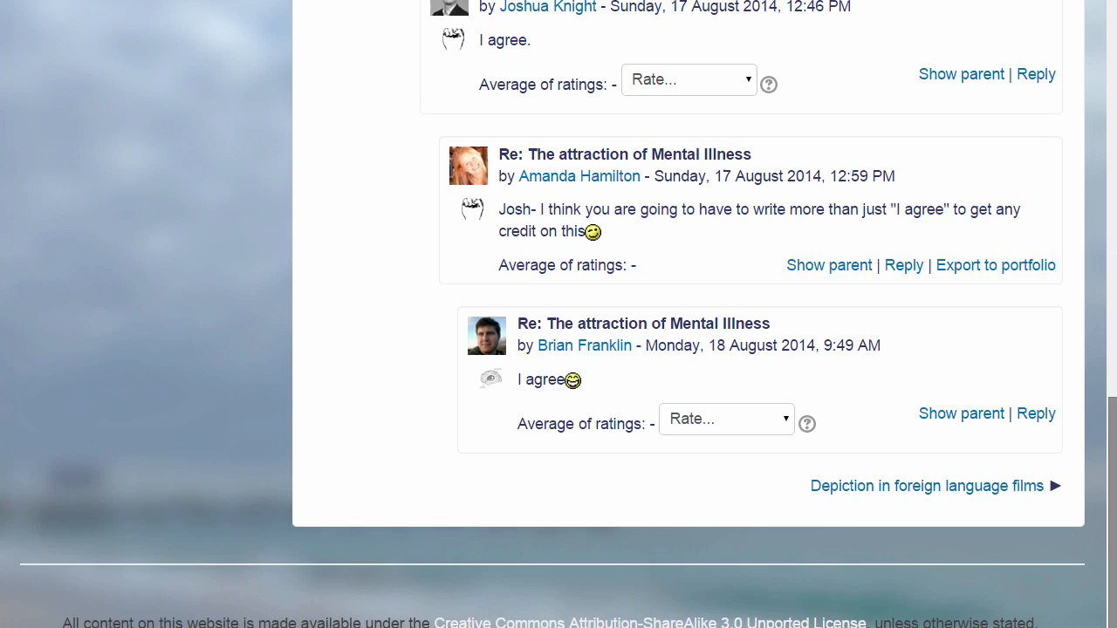
{"action": "scroll", "scroll_direction": "down", "scroll_amount": 3}
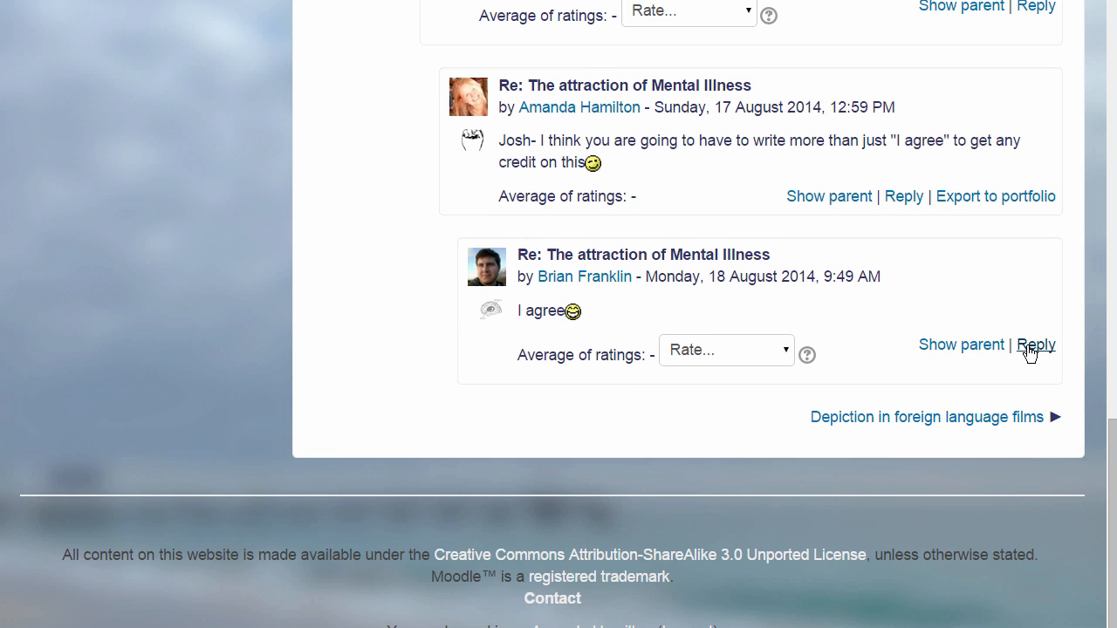
{"action": "left_click", "coordinate": [1037, 344]}
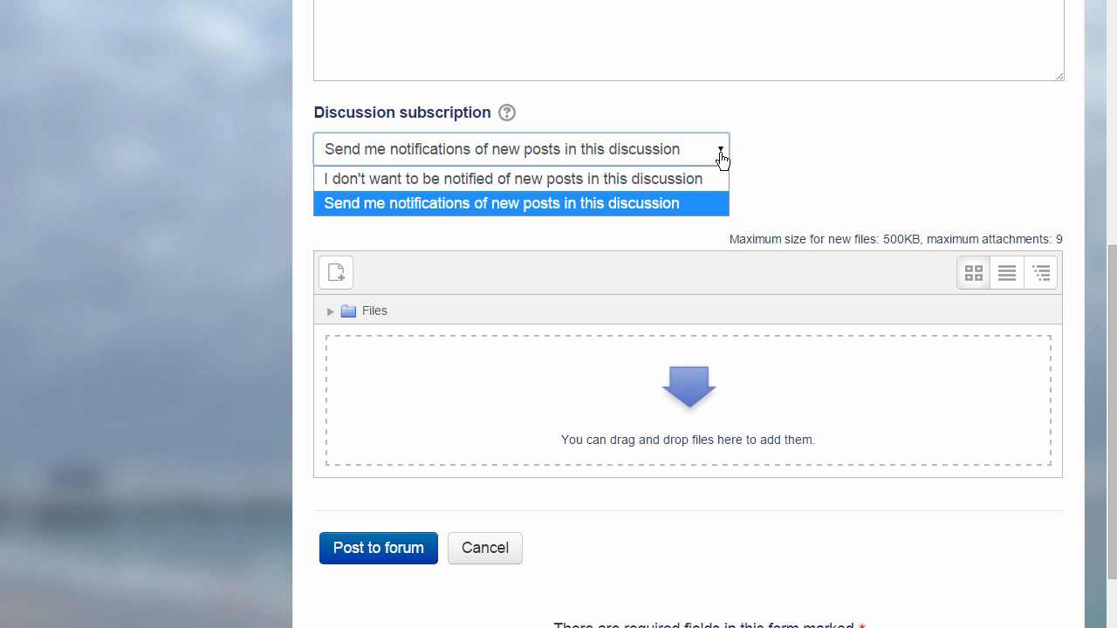